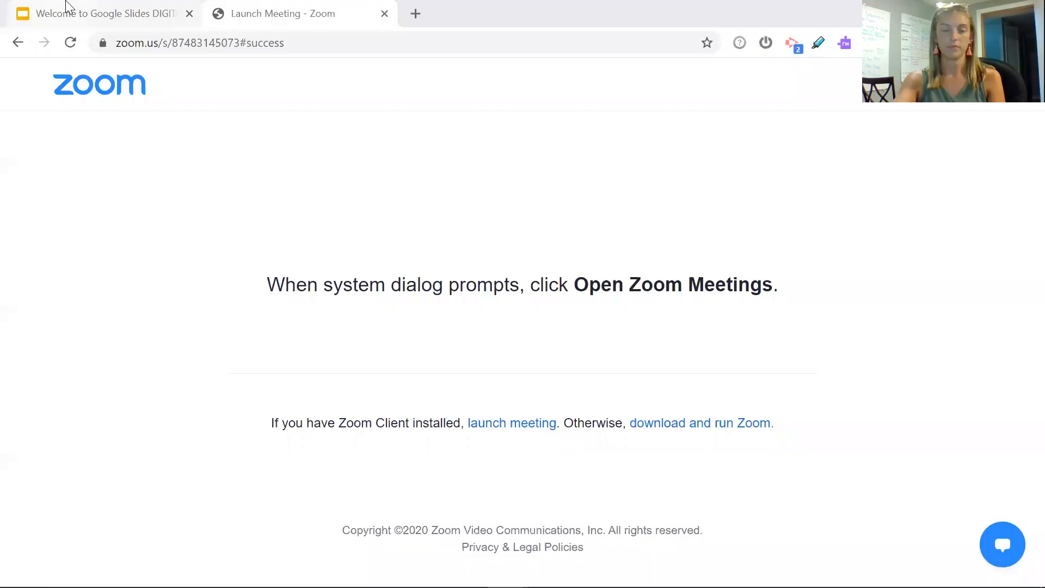
# Switch from the Zoom launch page to the 'Welcome to Google Slides DIGITAL' presentation
pyautogui.click(100, 13)
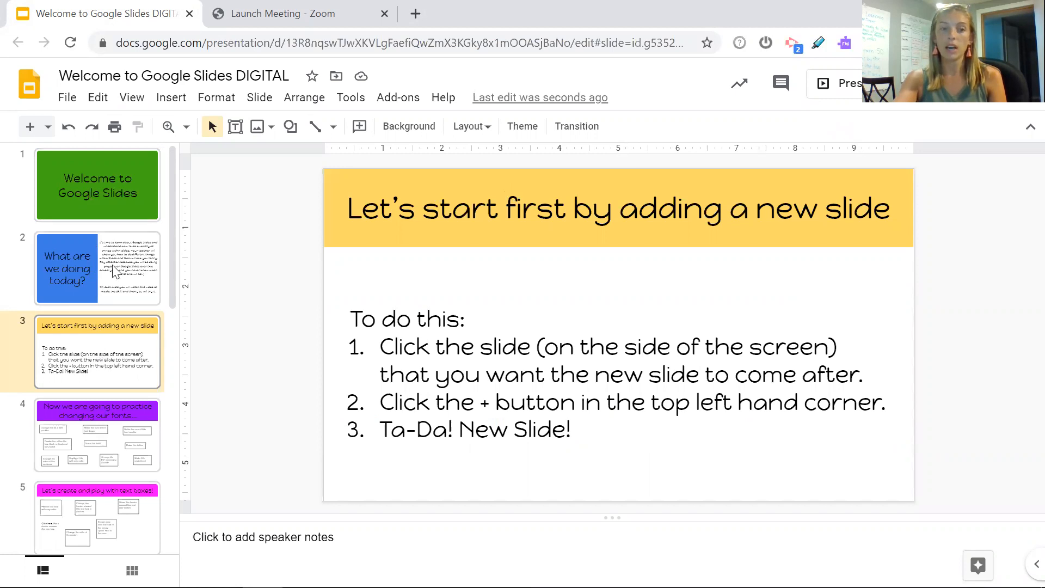
# Make slide 1, the green 'Welcome to Google Slides' title slide, the current slide
pyautogui.click(97, 185)
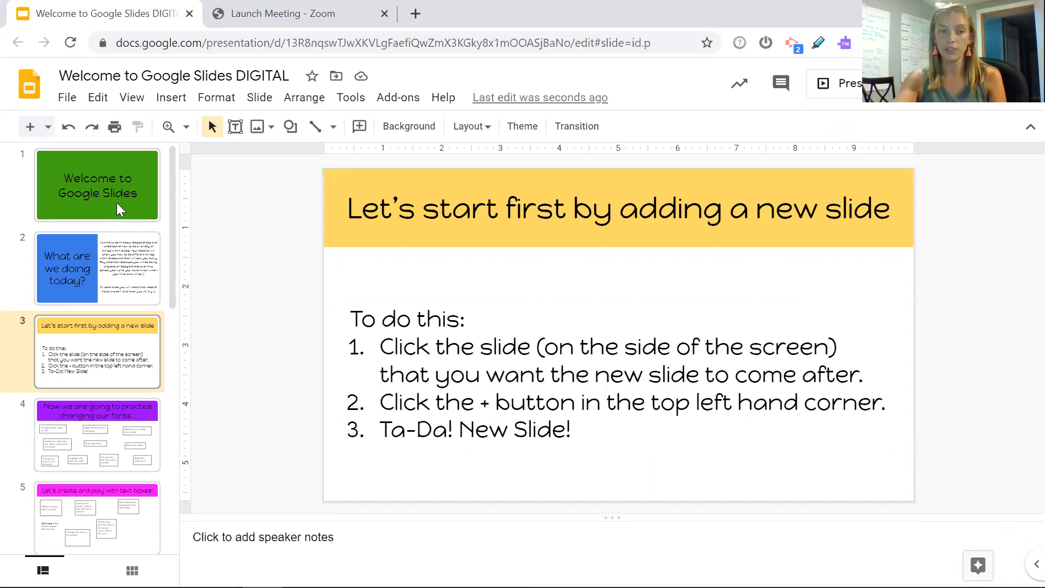
pyautogui.click(97, 185)
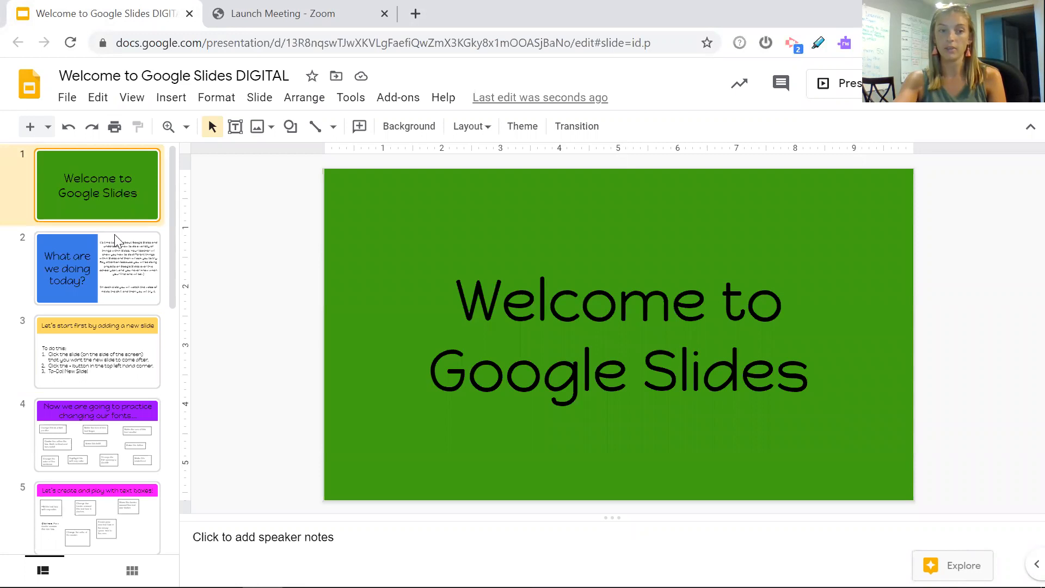
pyautogui.click(96, 351)
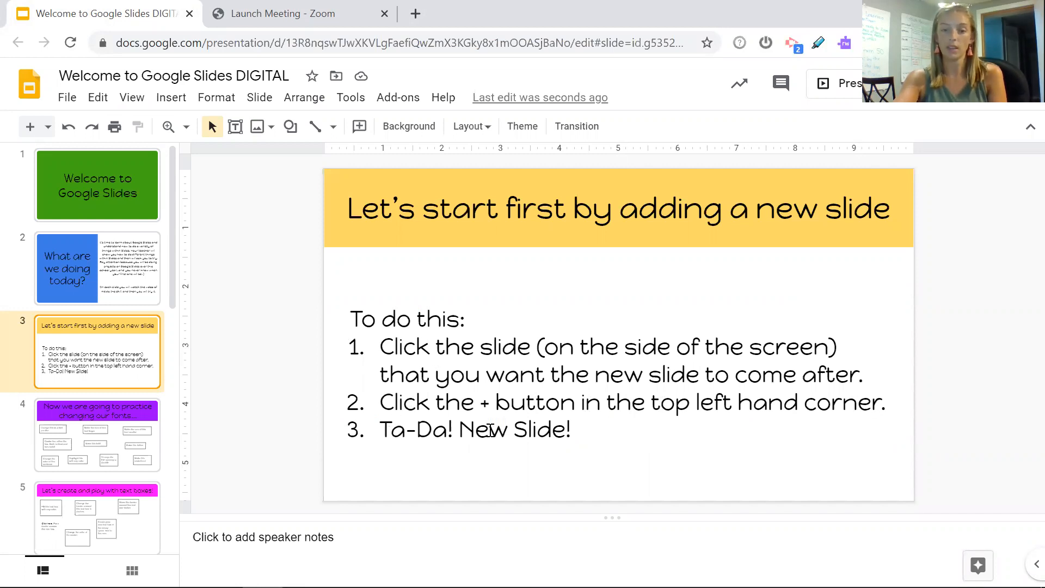
pyautogui.moveTo(84, 206)
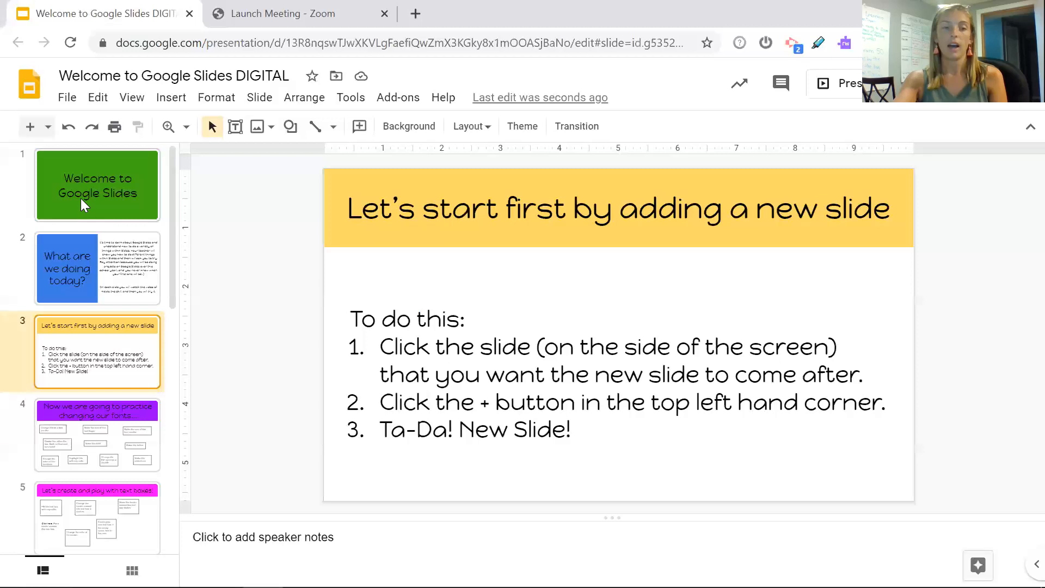
pyautogui.click(97, 186)
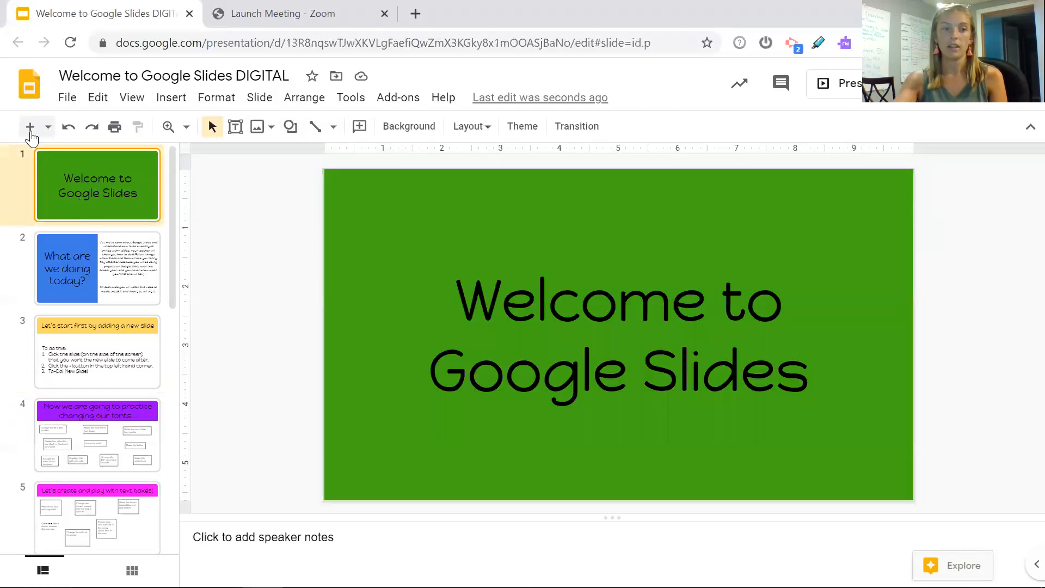
# Add a slide after slide 1 with the + button, then go back to the 'adding a new slide' instruction slide
pyautogui.click(31, 127)
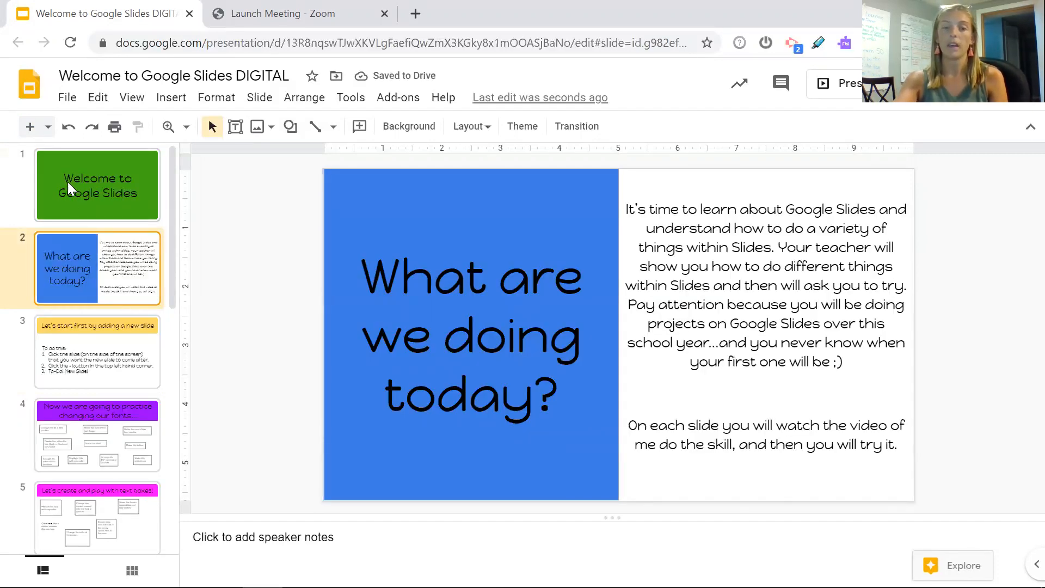
pyautogui.click(97, 351)
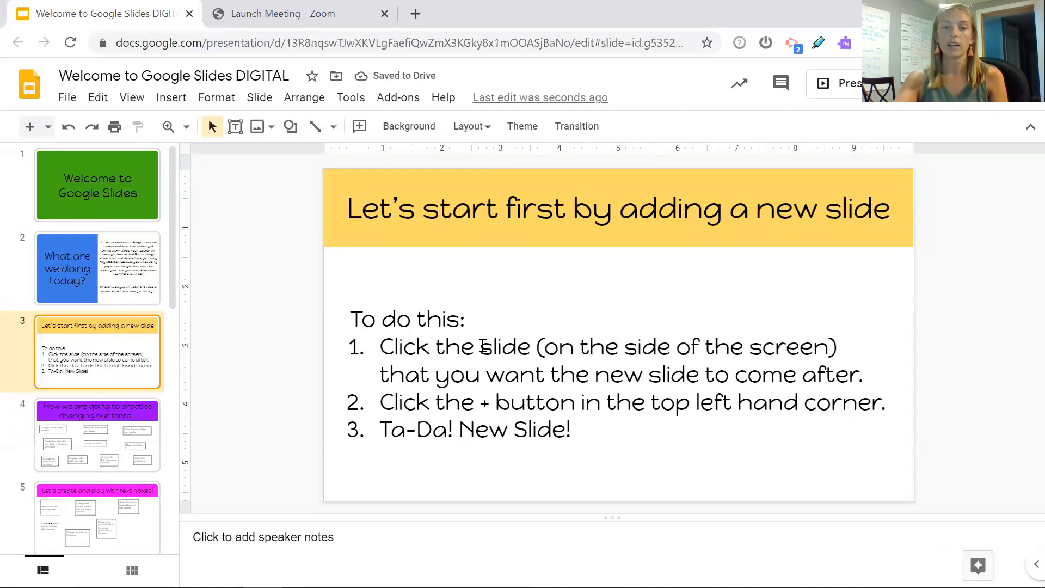
pyautogui.click(97, 185)
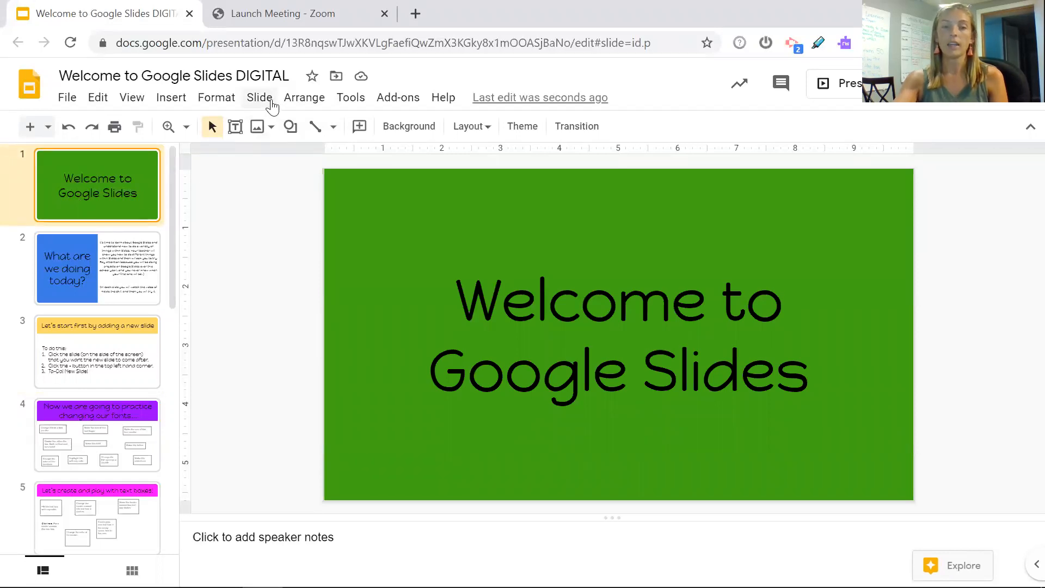
pyautogui.click(259, 97)
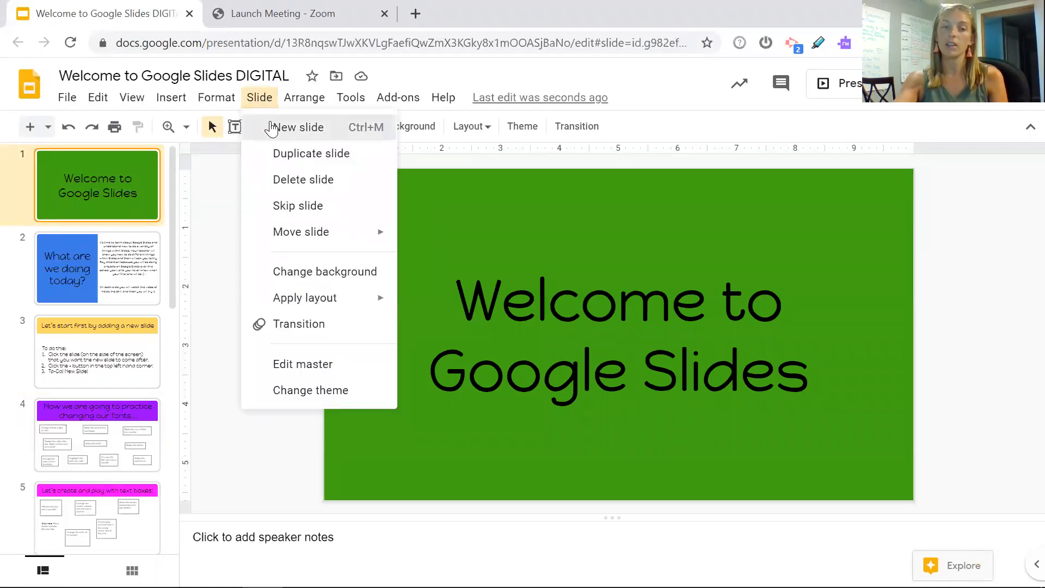
pyautogui.click(300, 127)
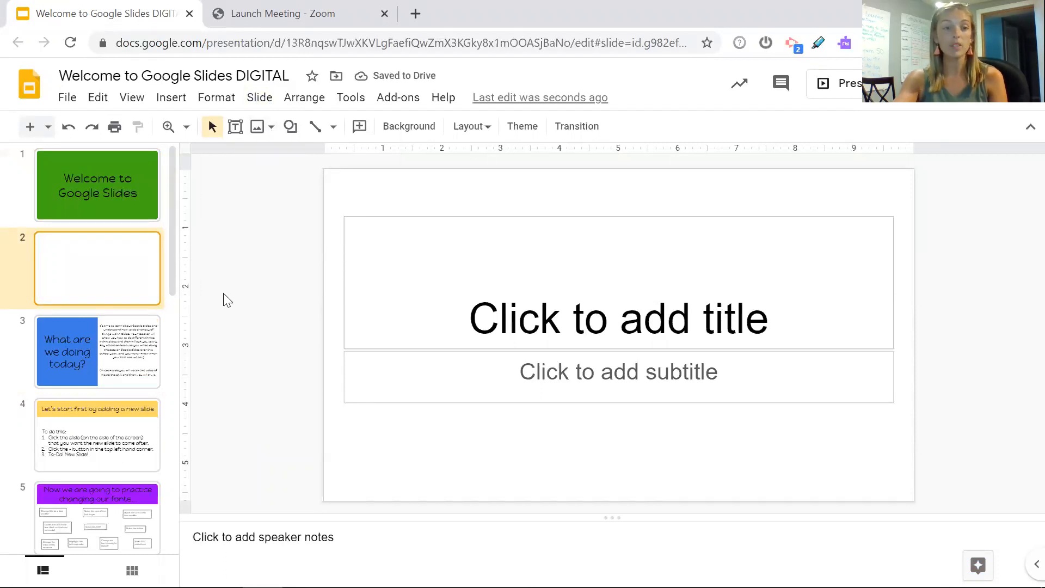
pyautogui.click(97, 267)
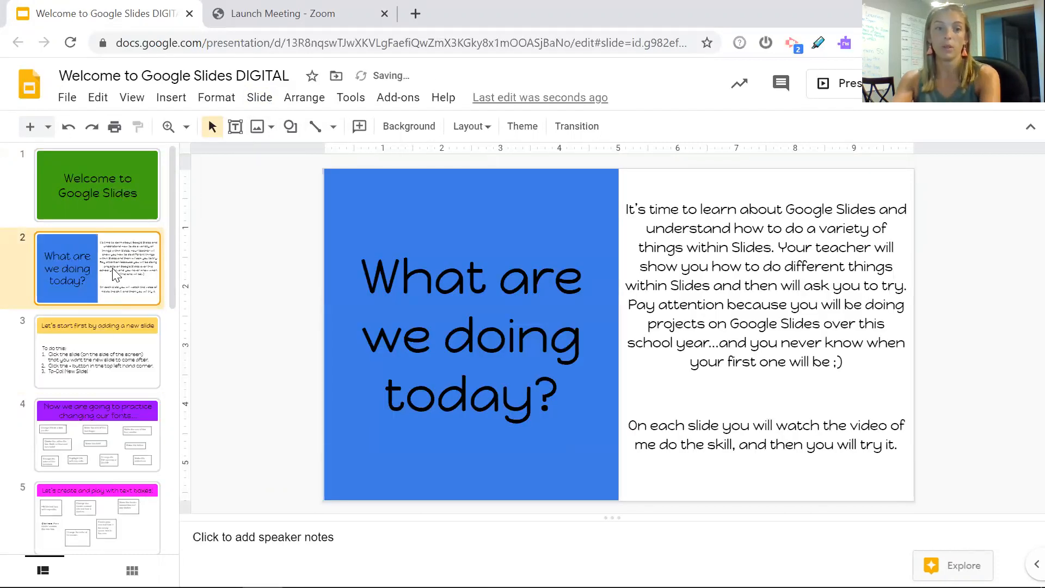
pyautogui.click(97, 351)
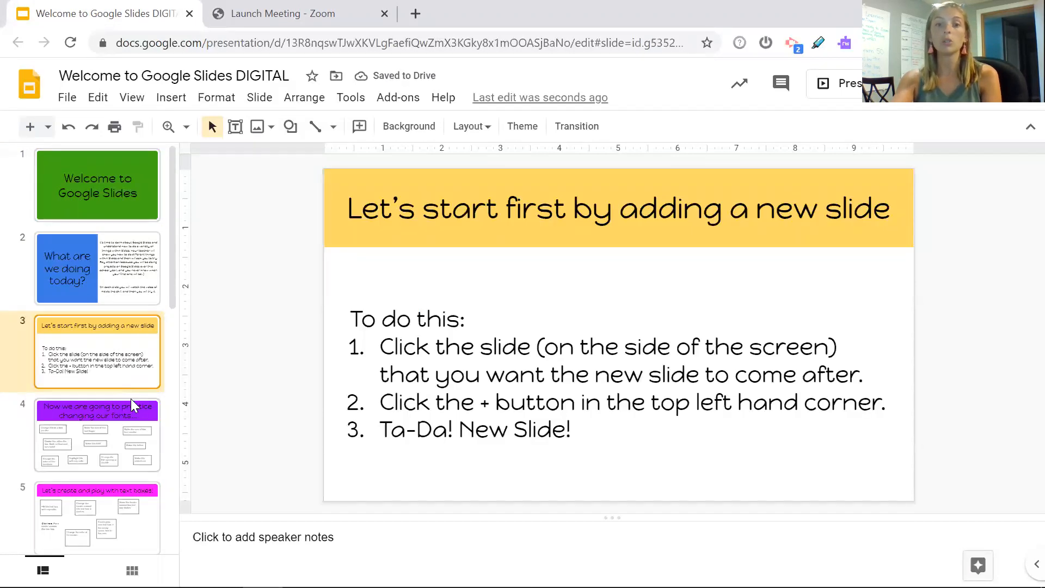